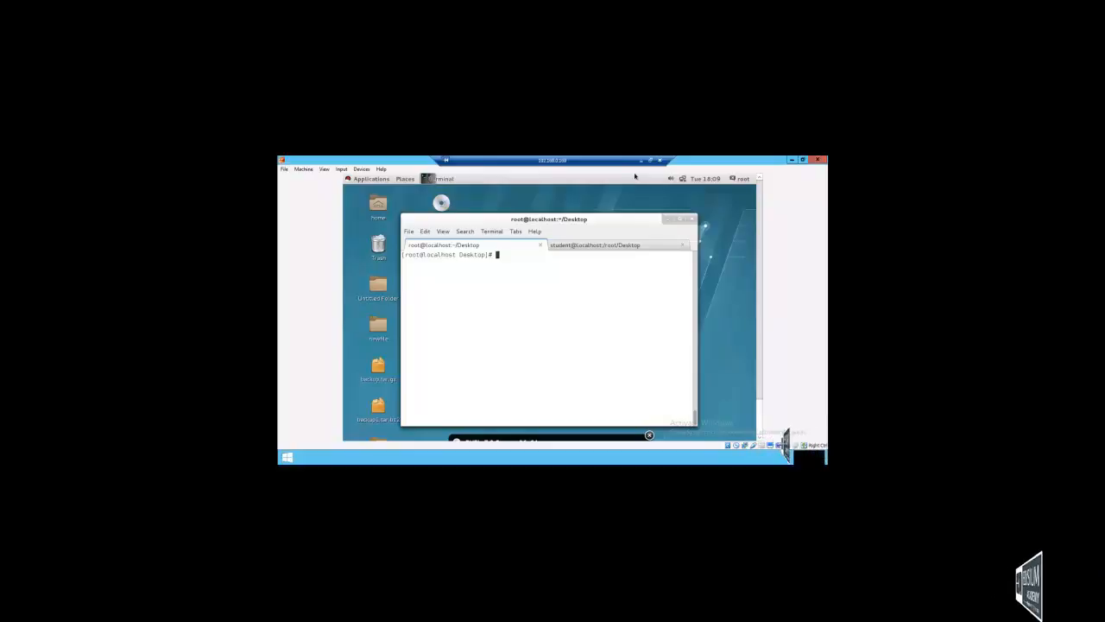
{"action": "mouse_move", "coordinate": [604, 176]}
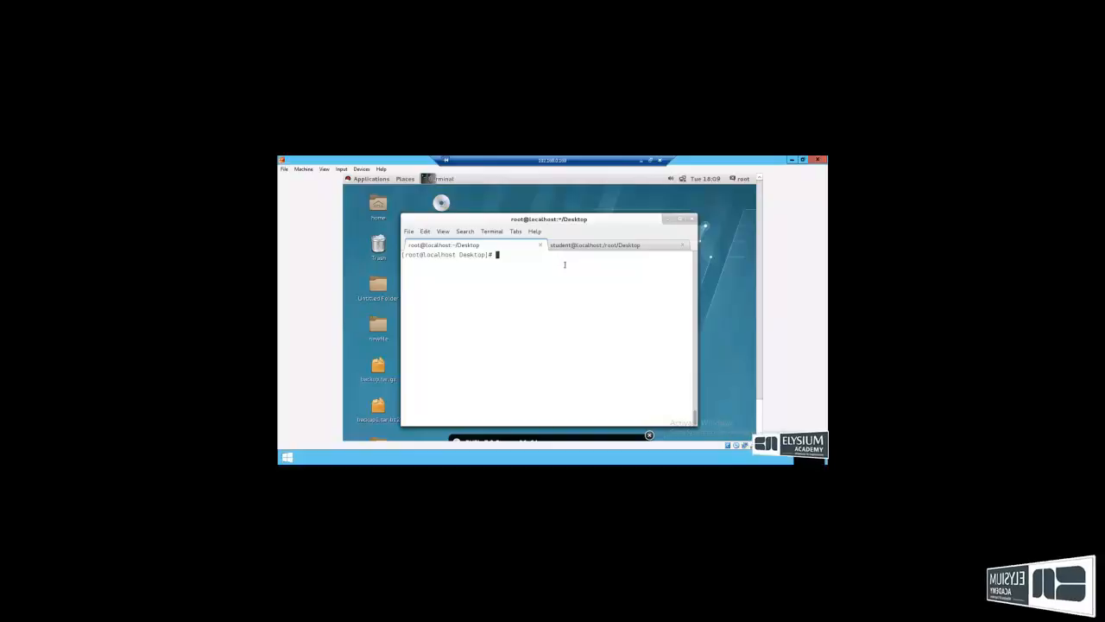
Run mysqldump -u root -p Elysium > backup.dump and authenticate as root
{"action": "type", "text": "mysqldump -u"}
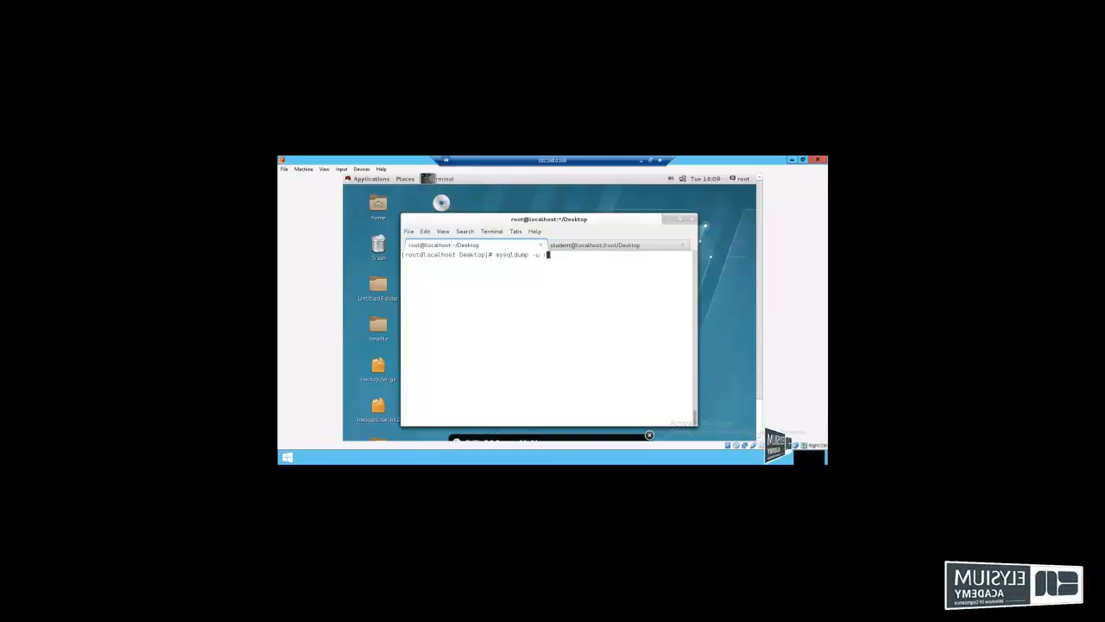
{"action": "type", "text": "root"}
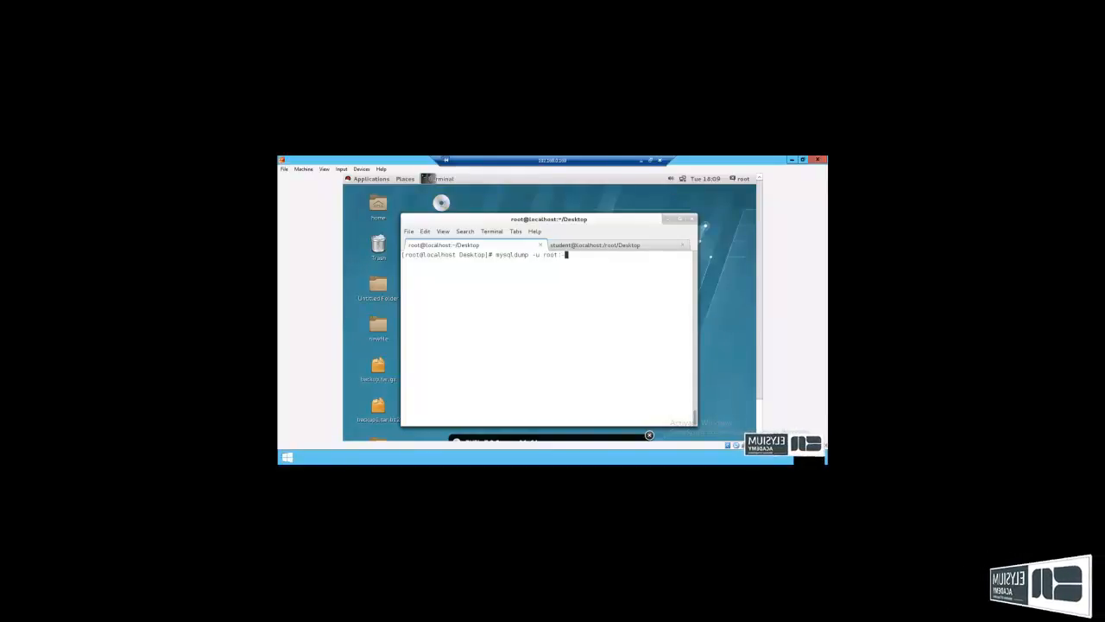
{"action": "type", "text": "-p E"}
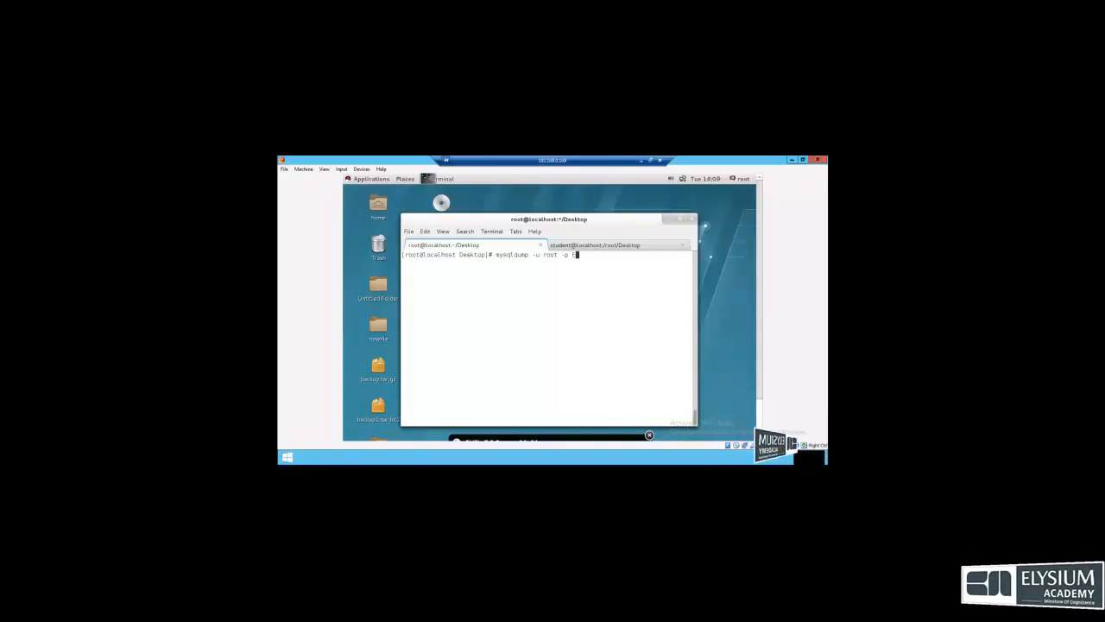
{"action": "type", "text": "lysium >"}
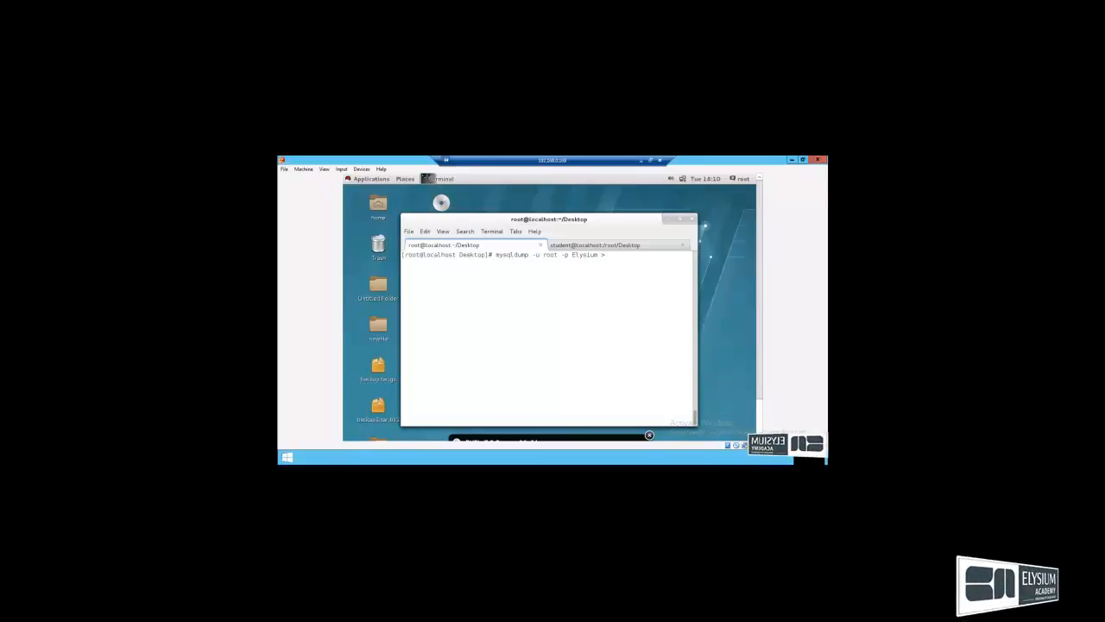
{"action": "type", "text": "backup"}
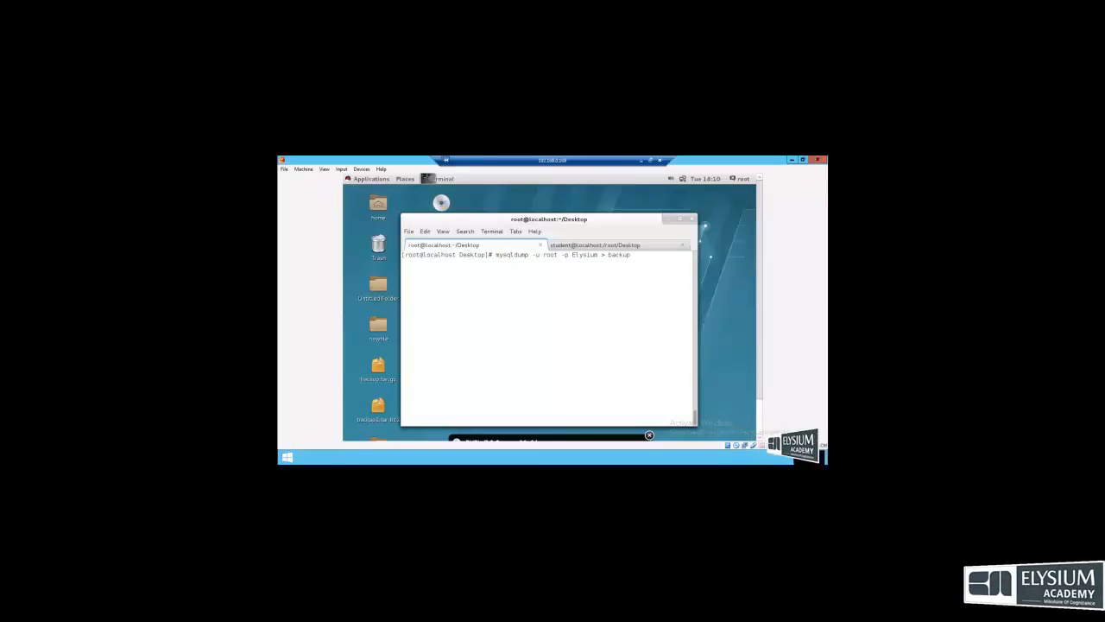
{"action": "type", "text": "."}
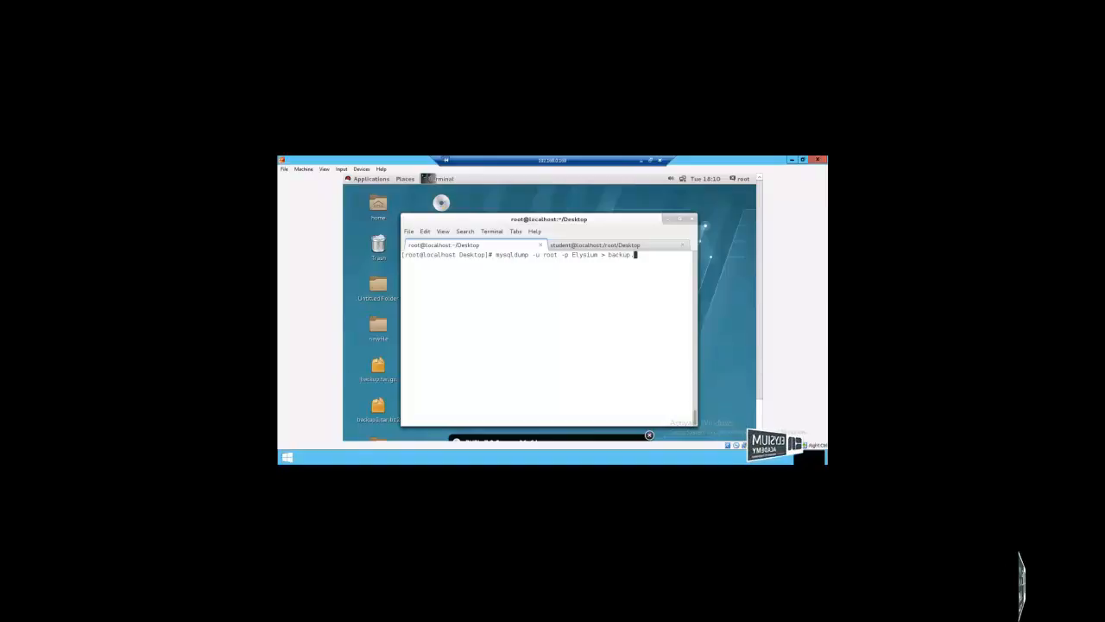
{"action": "key", "text": "Return"}
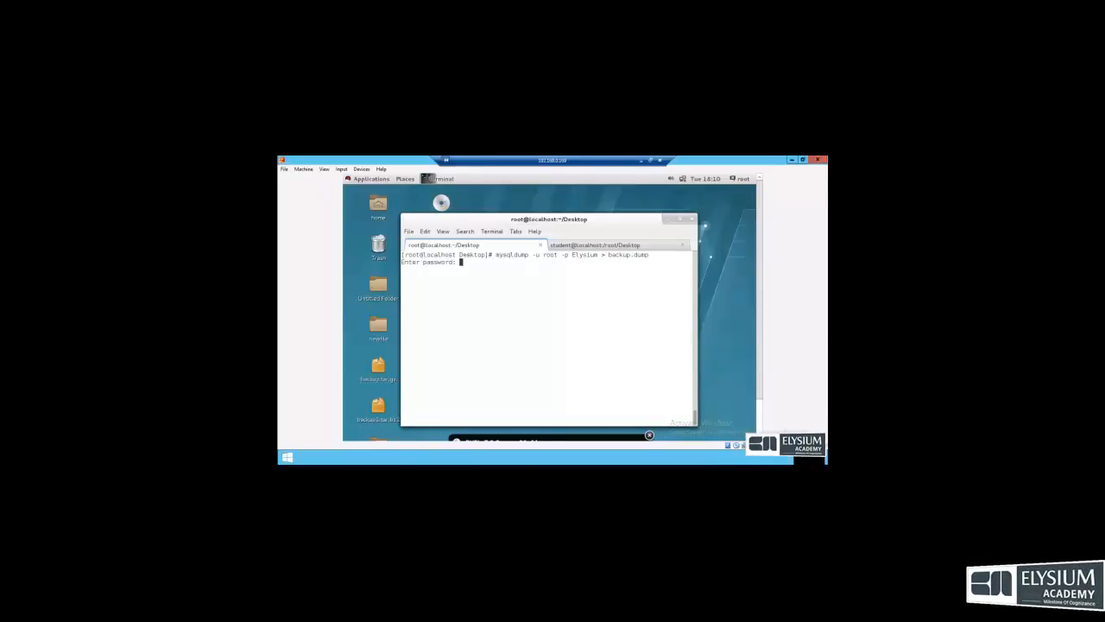
{"action": "key", "text": "Return"}
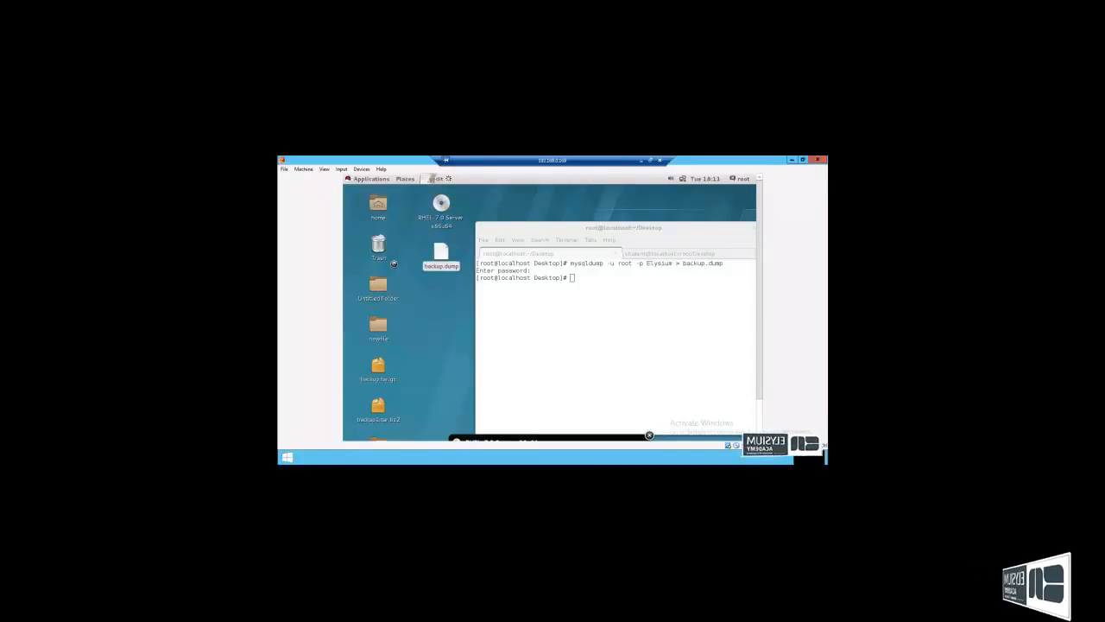
{"action": "double_click", "coordinate": [440, 256]}
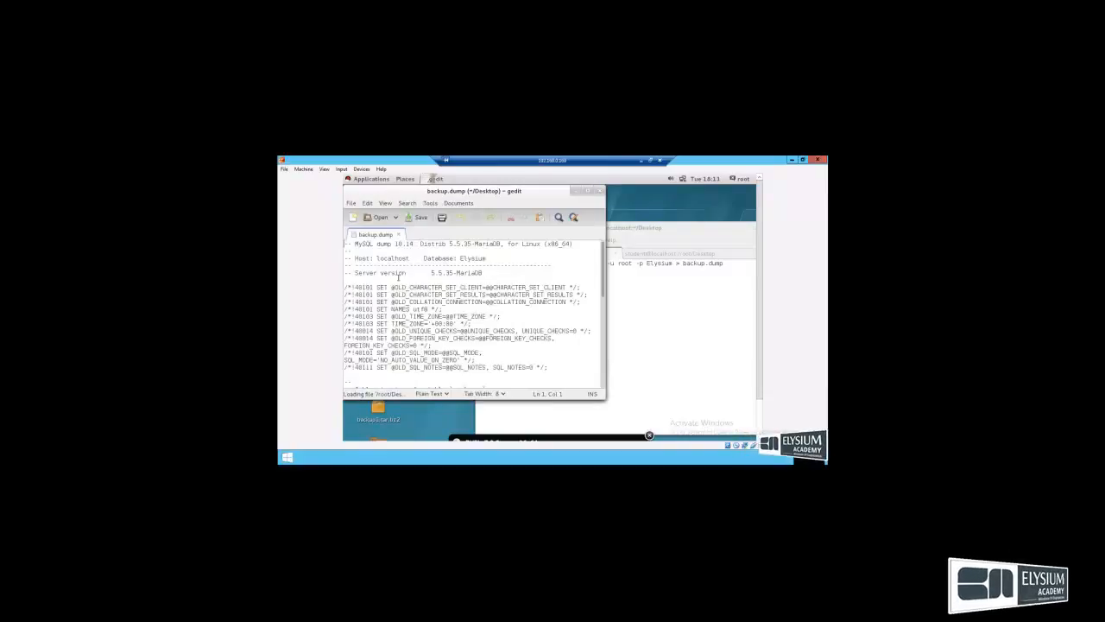
{"action": "scroll", "scroll_direction": "down", "scroll_amount": 3}
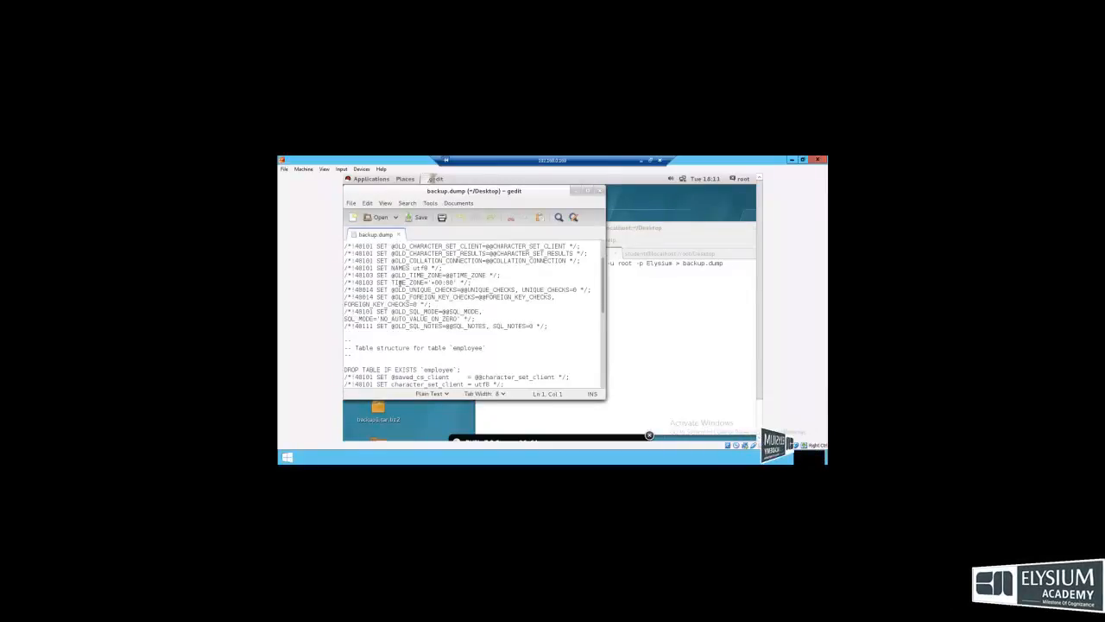
{"action": "scroll", "scroll_direction": "down", "scroll_amount": 3}
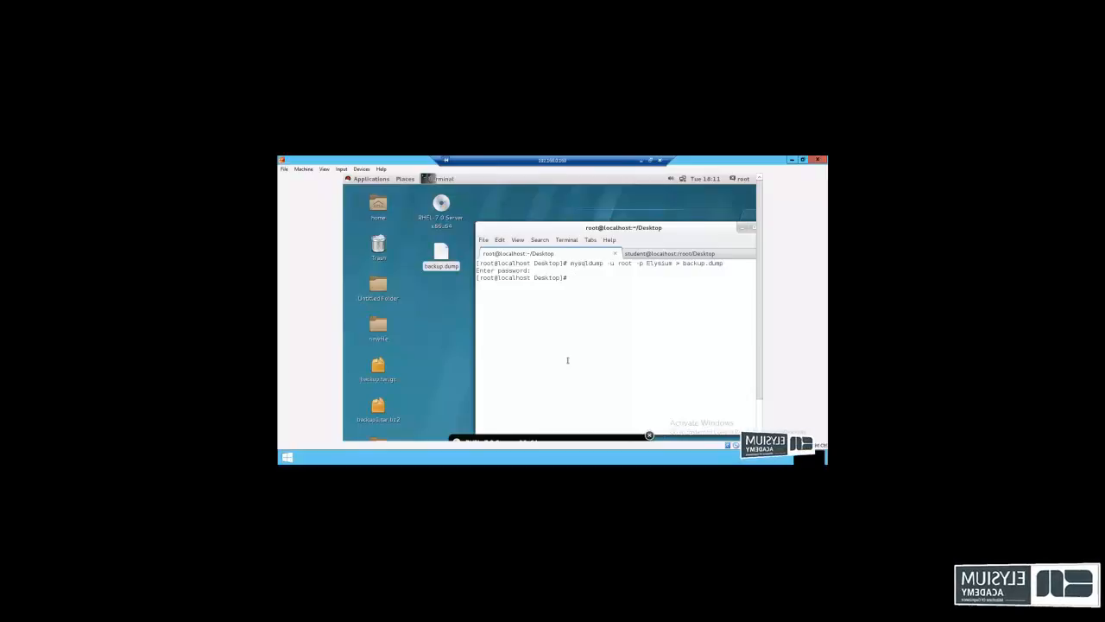
Import backup.dump into the mysql database with mysql -u root -p mysql < backup.dump
{"action": "type", "text": "mysql"}
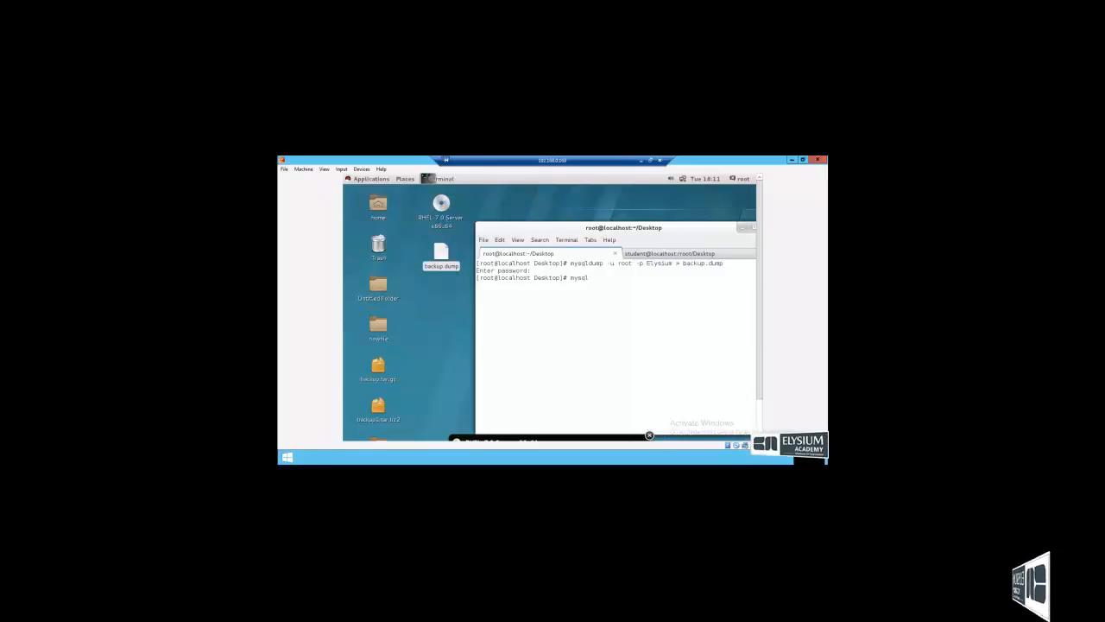
{"action": "type", "text": "-u r"}
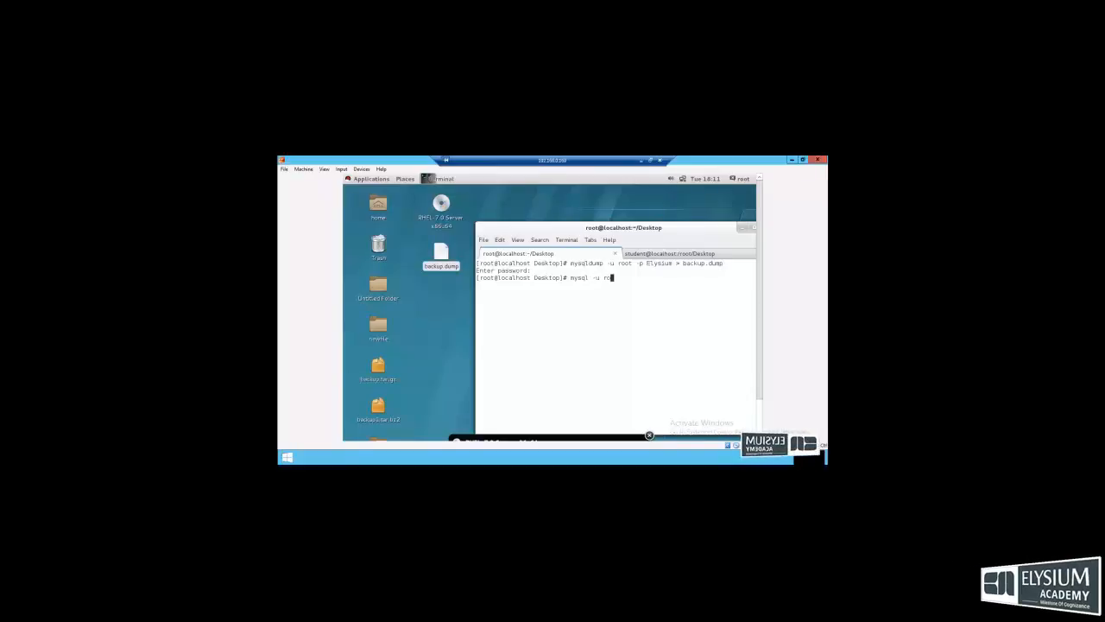
{"action": "type", "text": "oot -p mysql"}
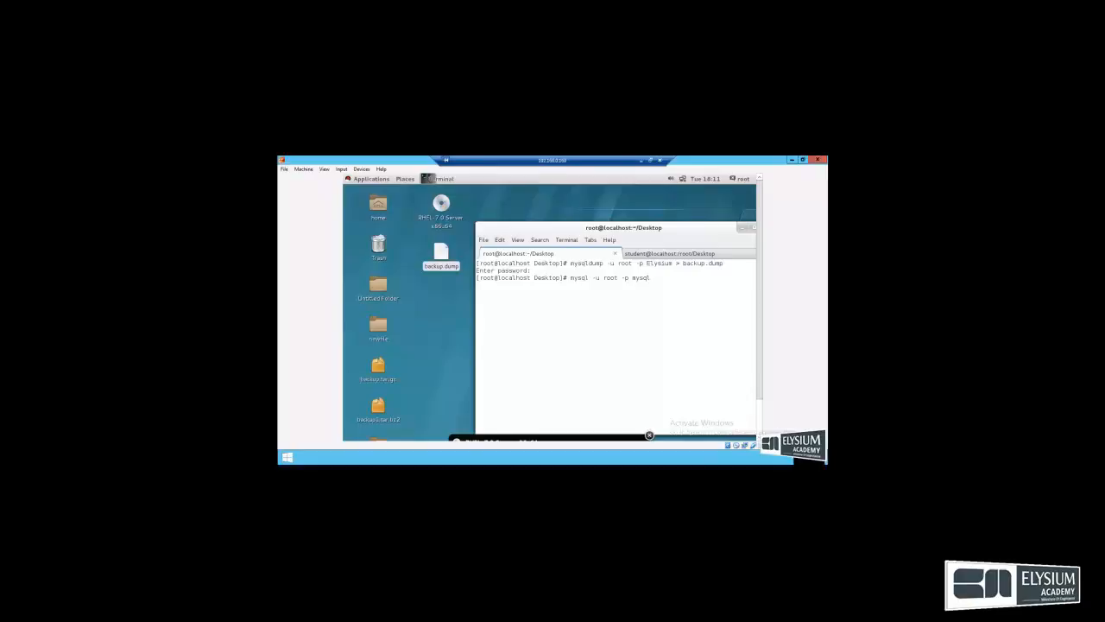
{"action": "type", "text": "< b"}
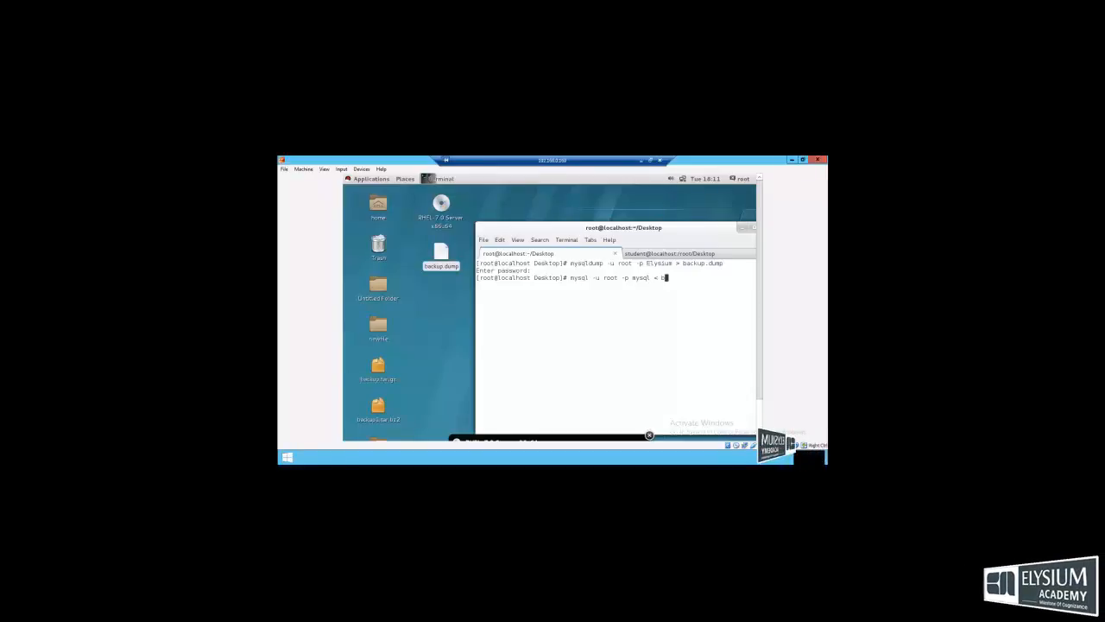
{"action": "type", "text": "backup"}
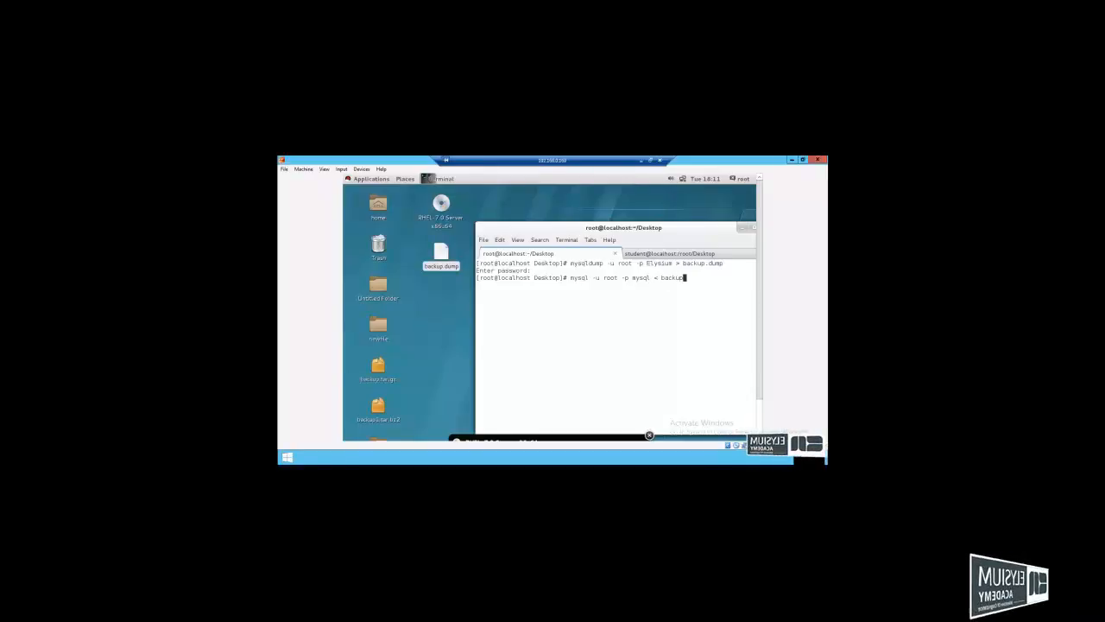
{"action": "key", "text": "Return"}
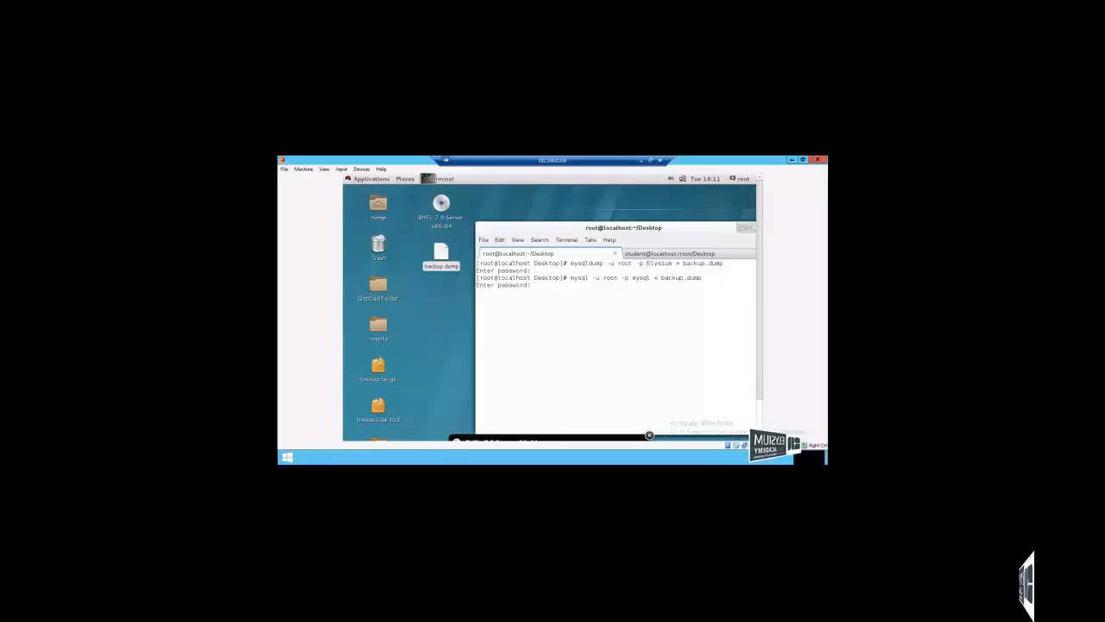
{"action": "key", "text": "Return"}
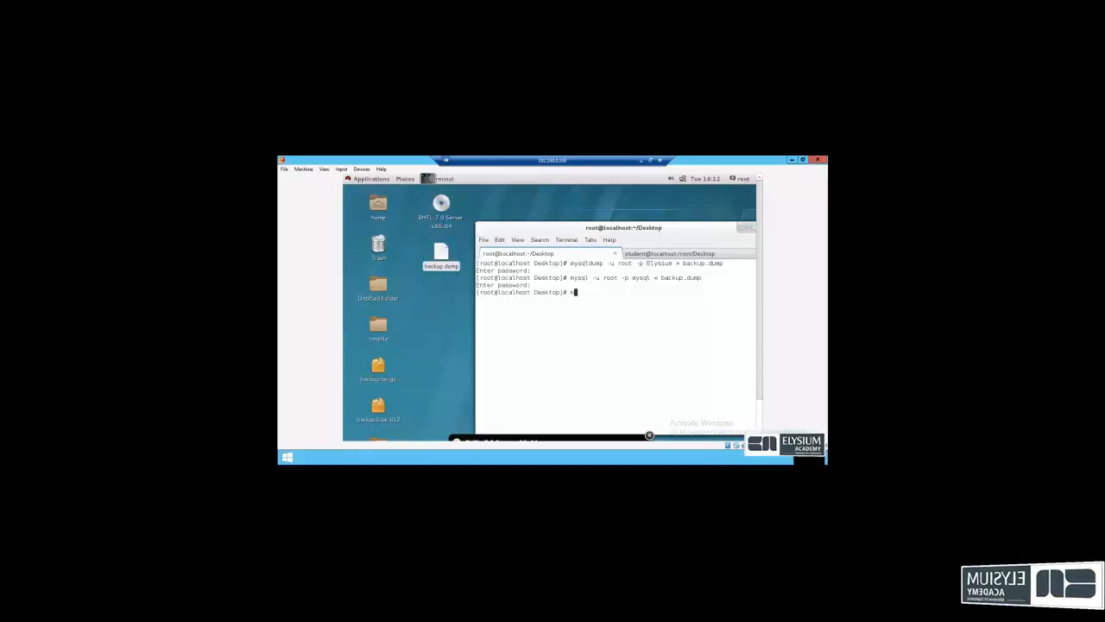
Start a new root login with mysql -u root -p
{"action": "type", "text": "mysql"}
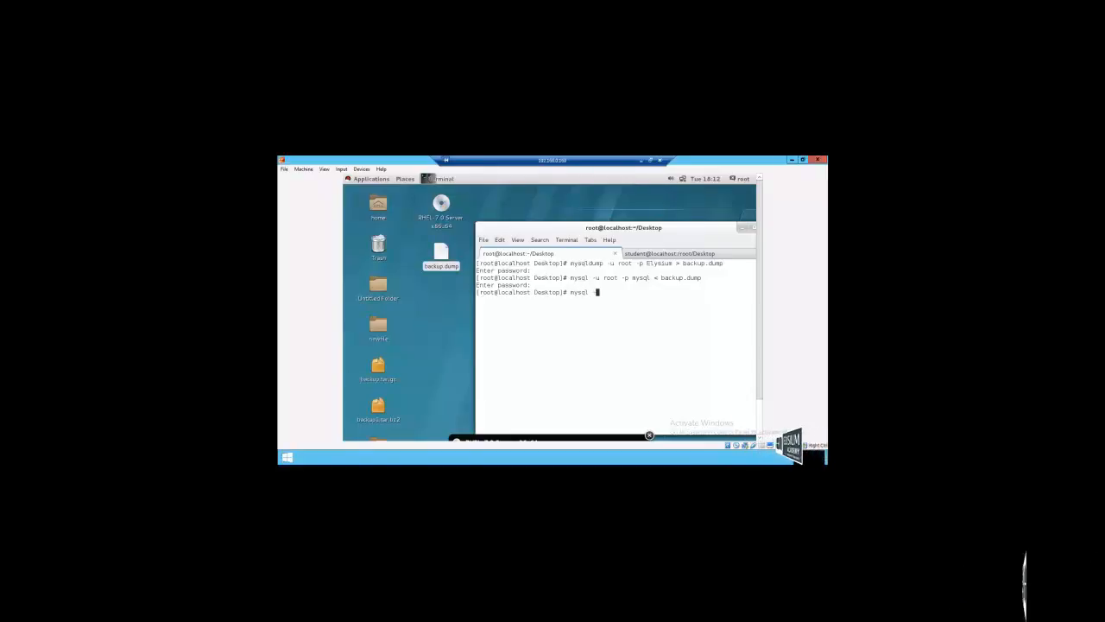
{"action": "type", "text": "mysql -u root -p"}
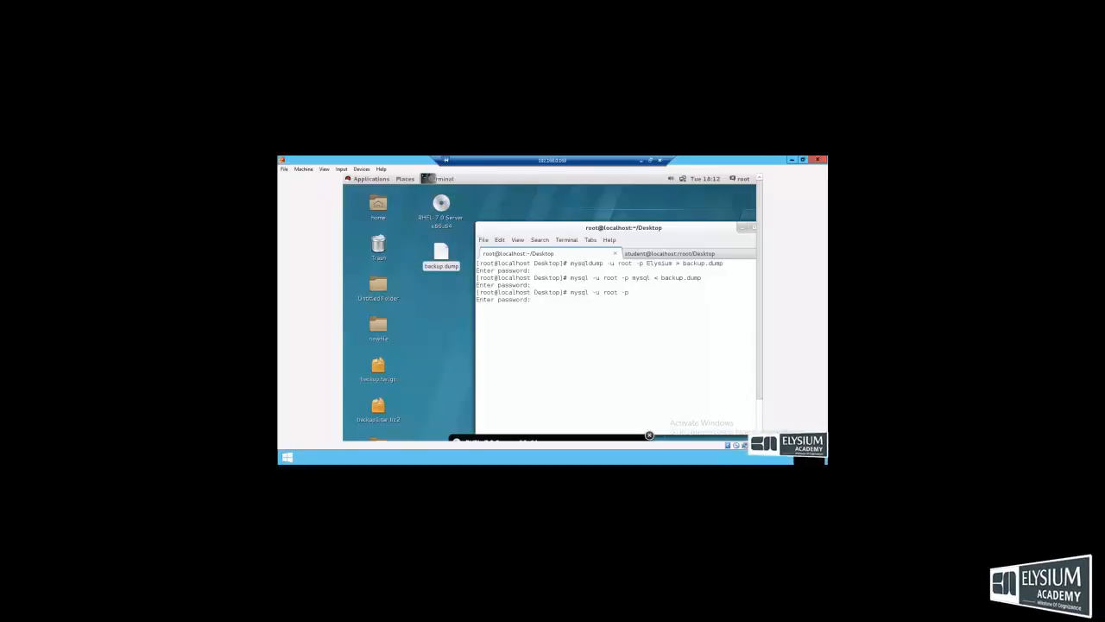
Enter the MariaDB monitor as root and switch to the mysql database with use mysql;
{"action": "key", "text": "Return"}
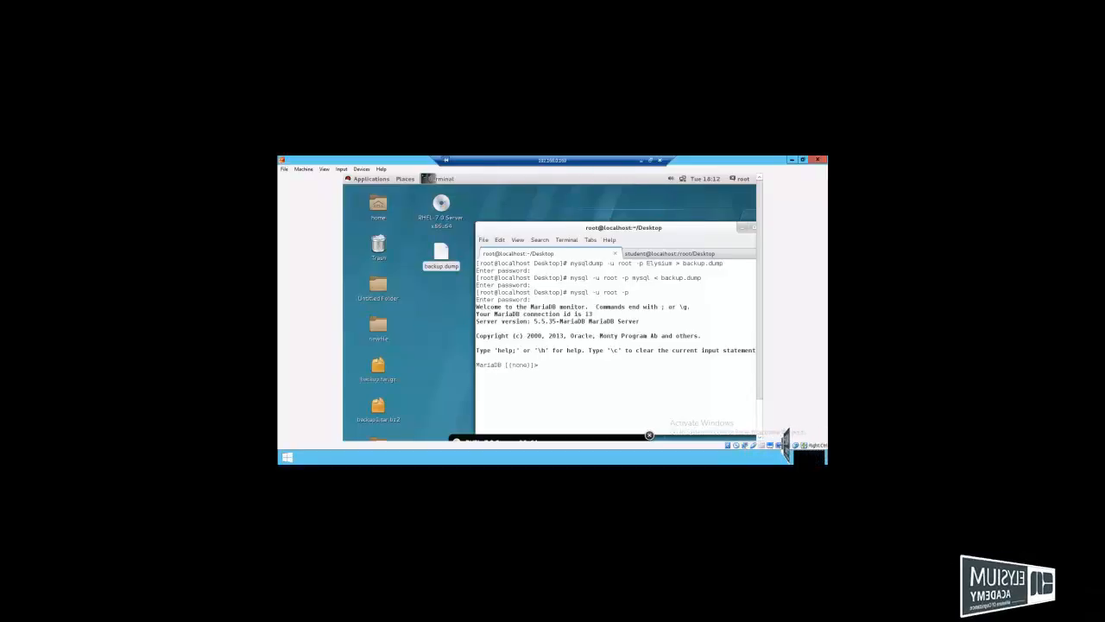
{"action": "type", "text": "use m"}
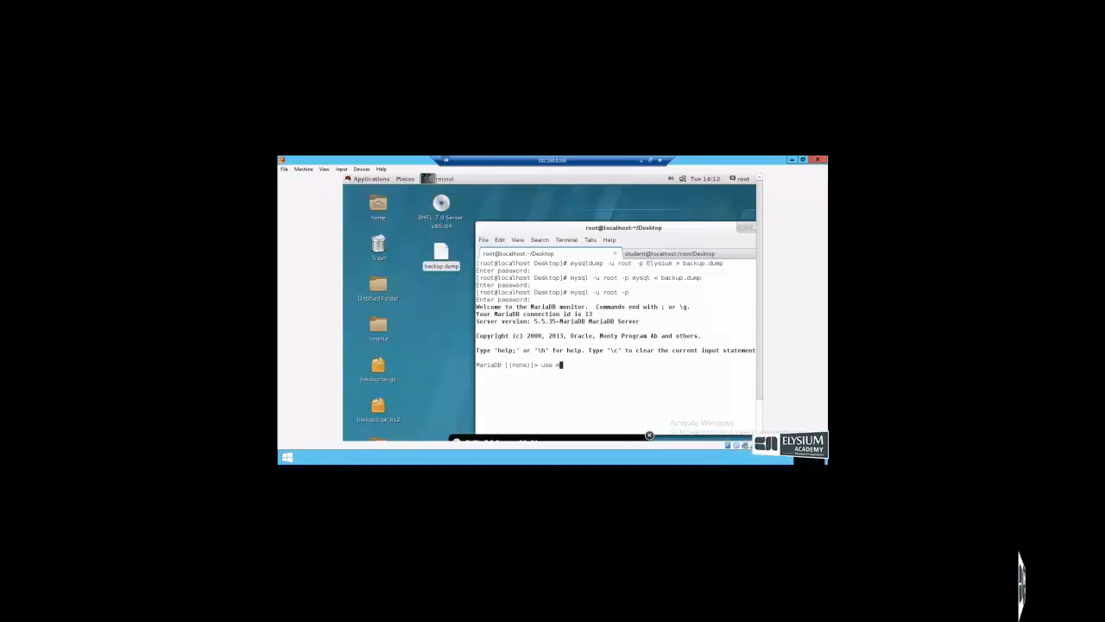
{"action": "type", "text": "ysql"}
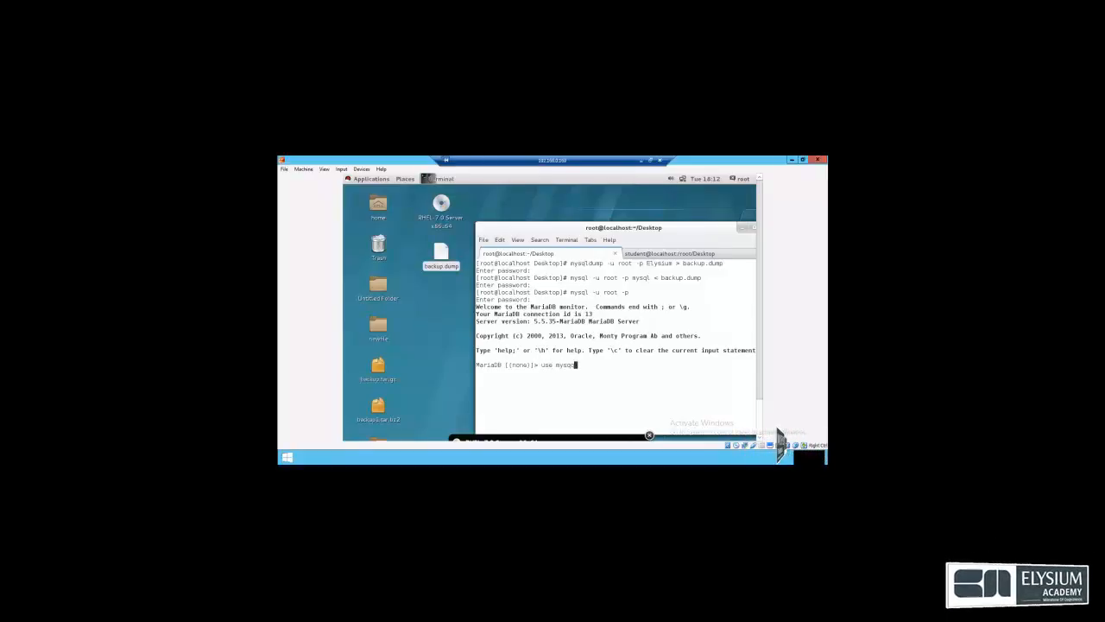
{"action": "key", "text": "Return"}
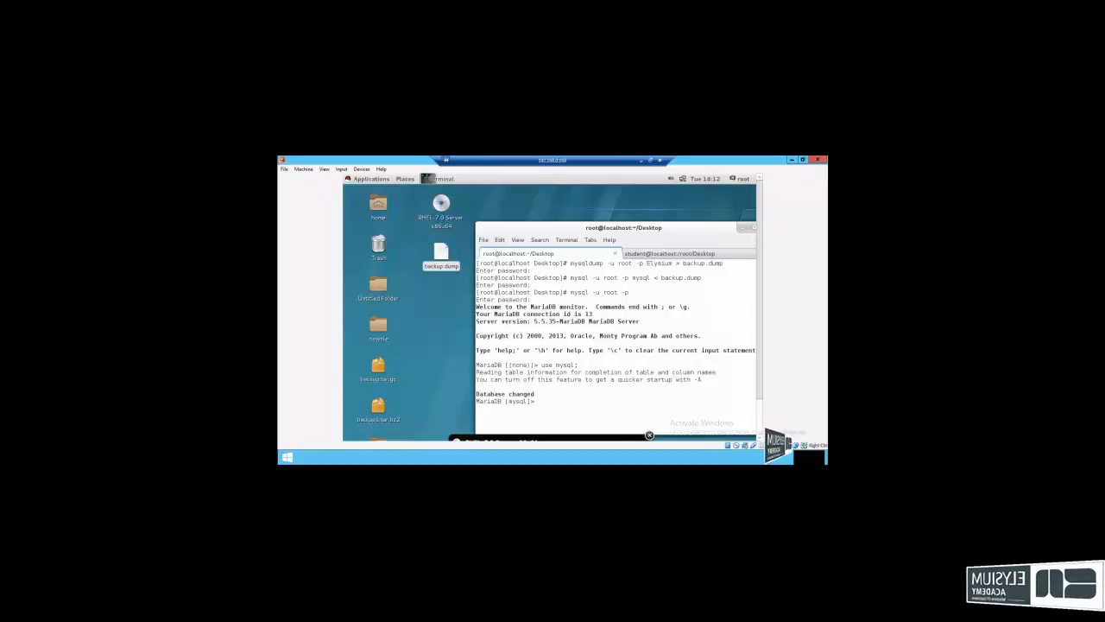
List the mysql database tables with show tables;, confirming employee is present
{"action": "type", "text": "show"}
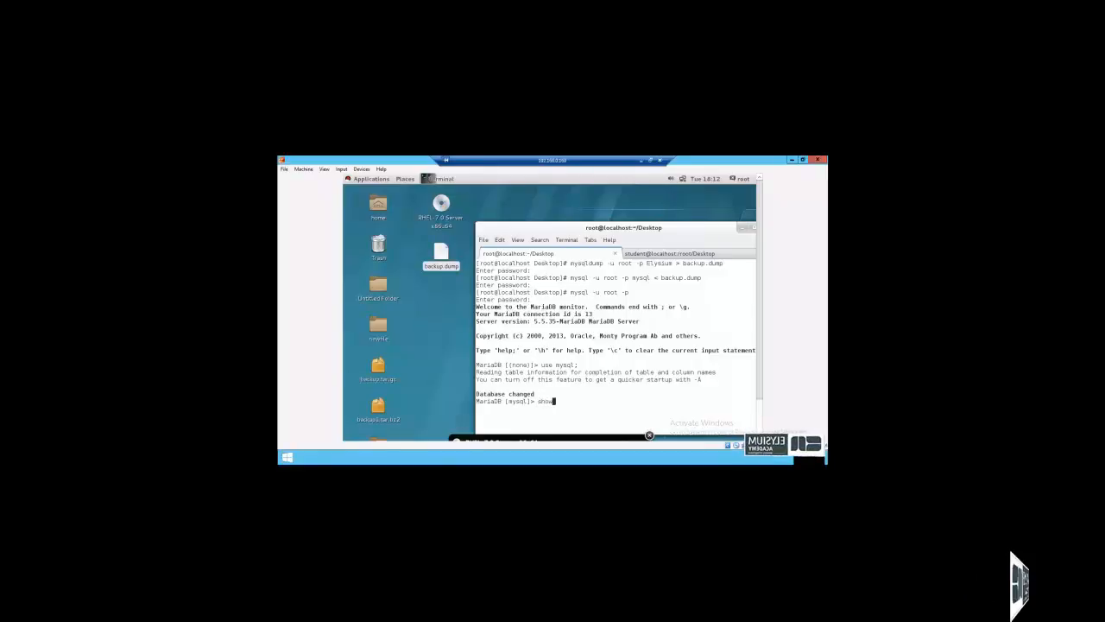
{"action": "type", "text": "tab"}
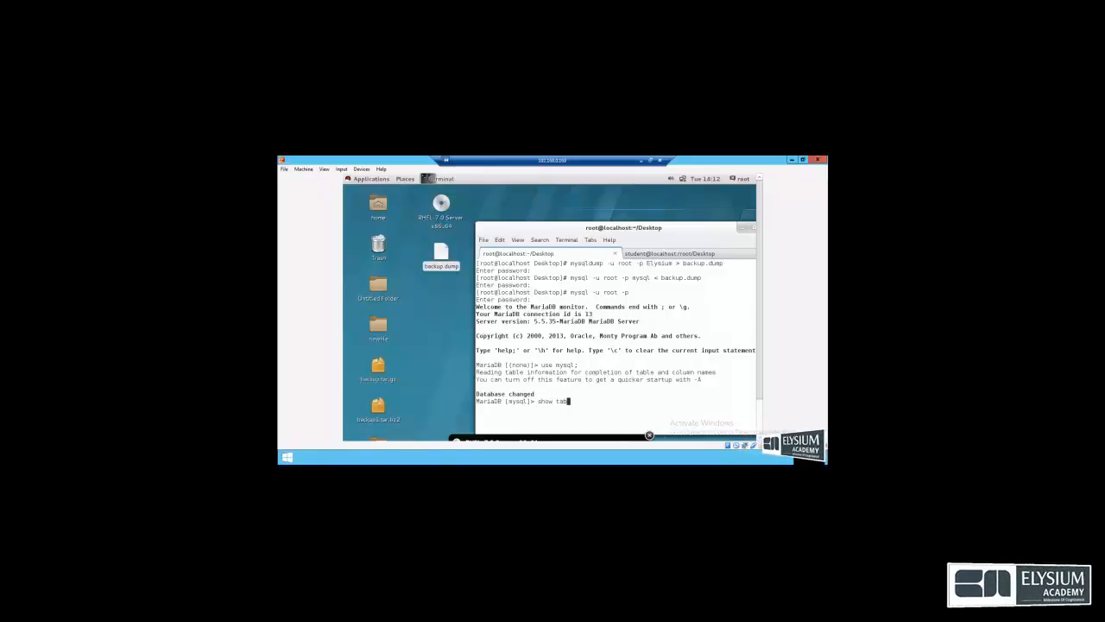
{"action": "type", "text": "les;"}
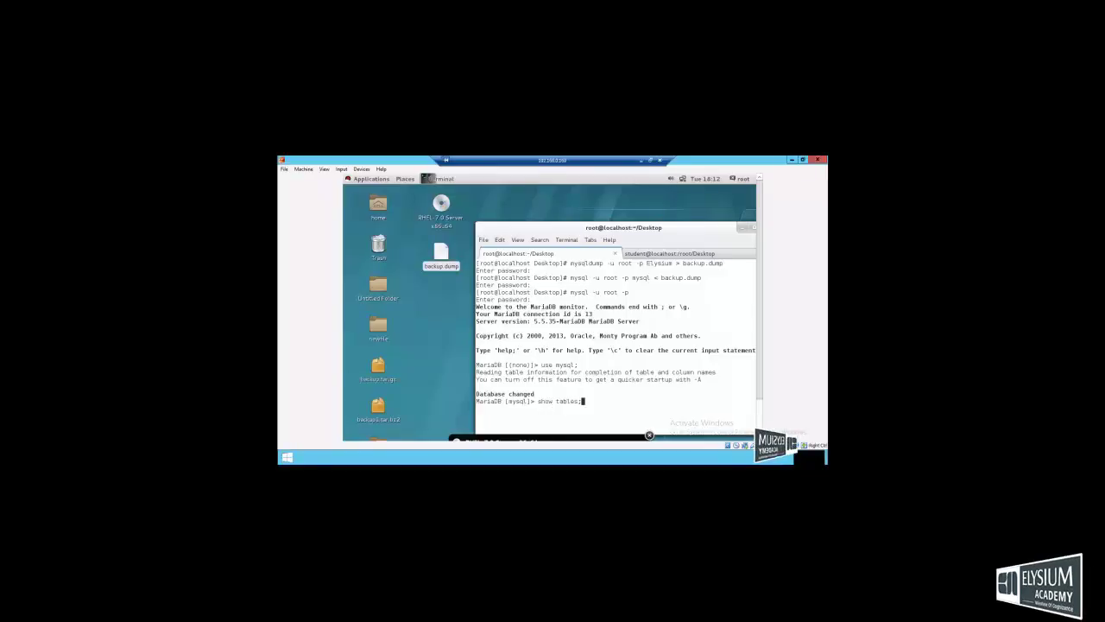
{"action": "key", "text": "Return"}
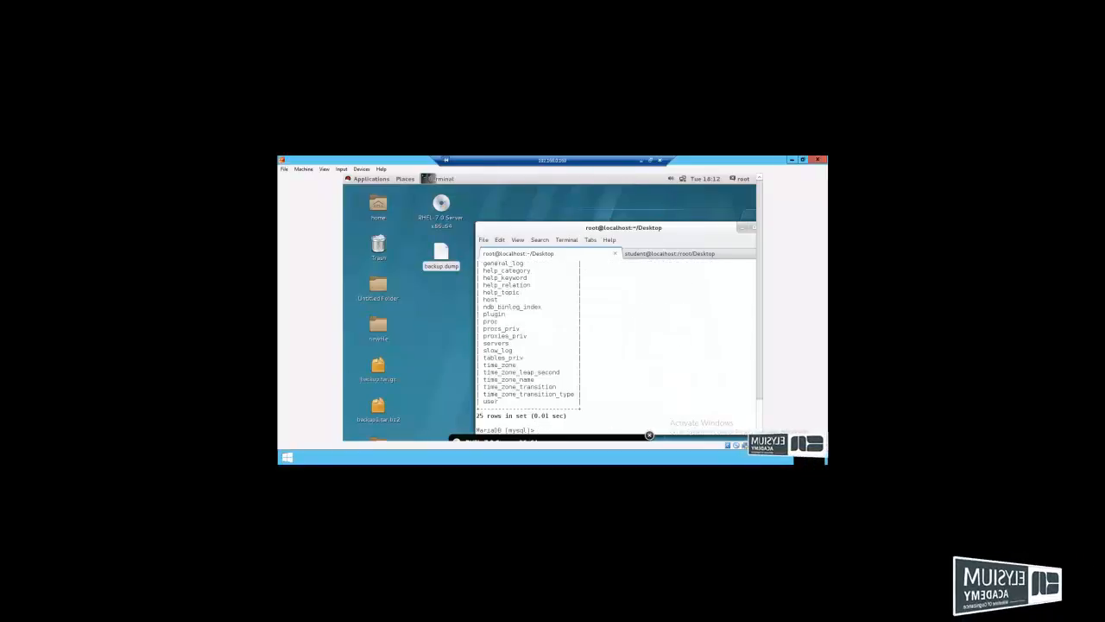
{"action": "scroll", "scroll_direction": "up", "scroll_amount": 3}
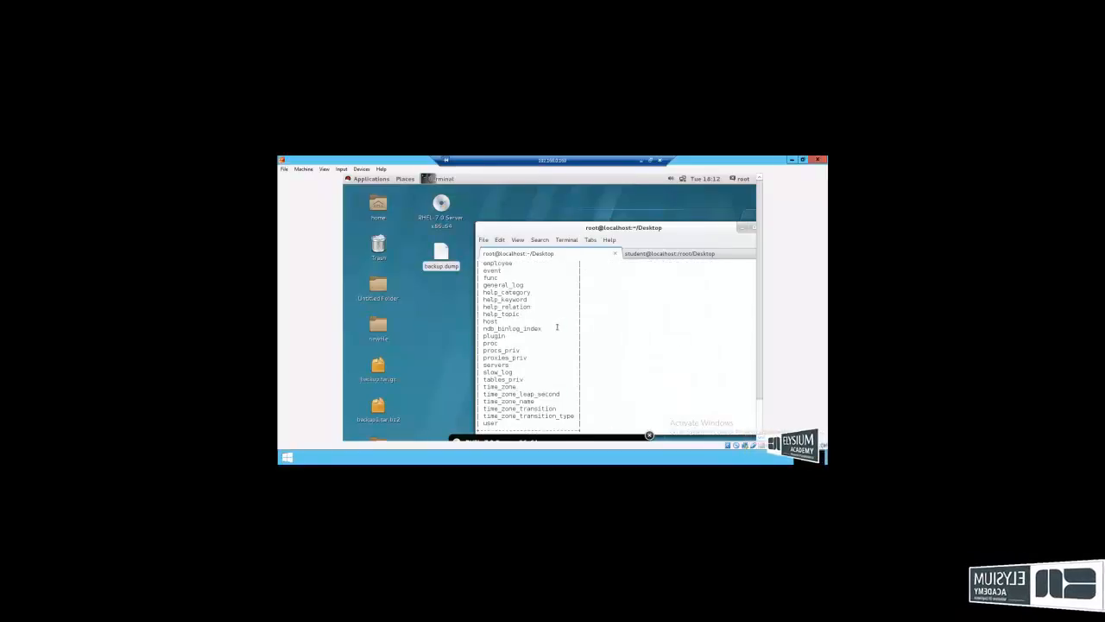